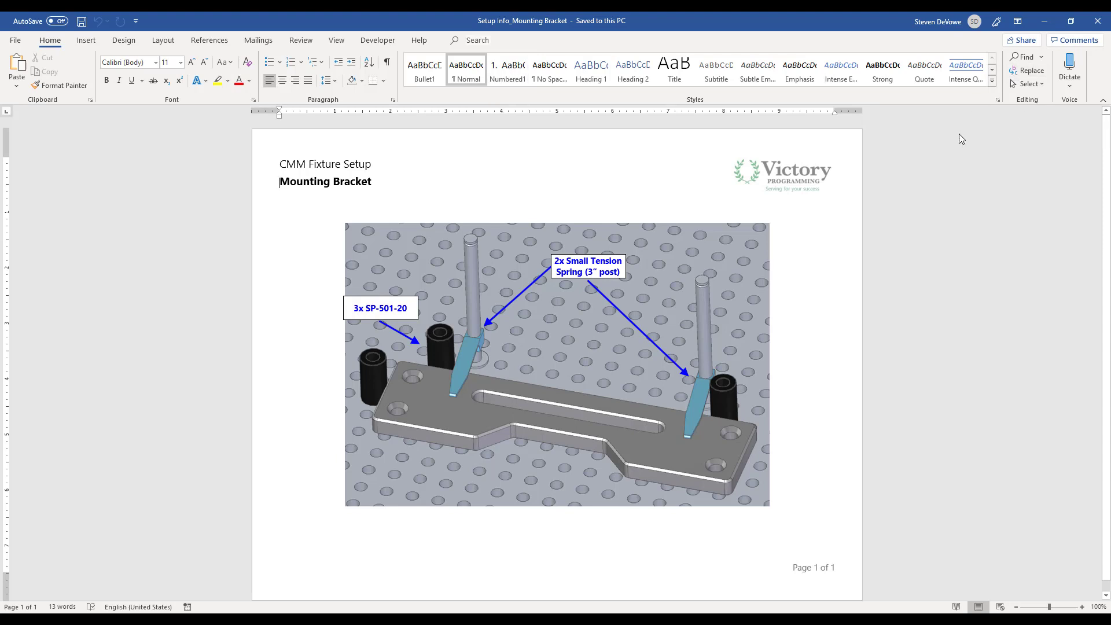
mouse_move(974, 114)
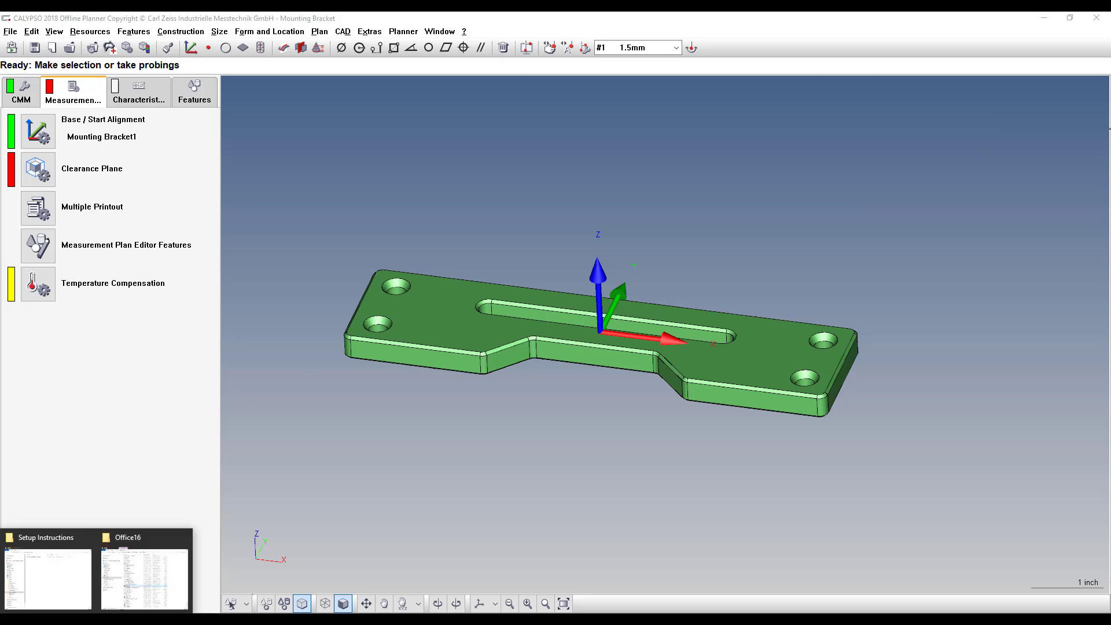
Step: Bring the Mounting Bracket plan forward and show the Plan menu's run options
left_click(45, 536)
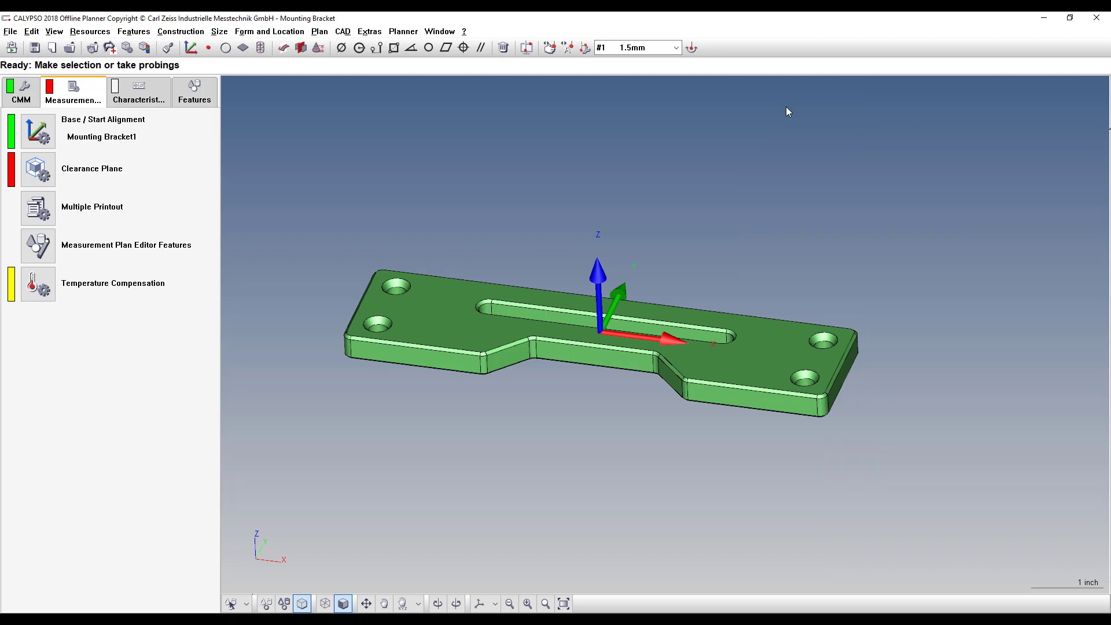
left_click(319, 32)
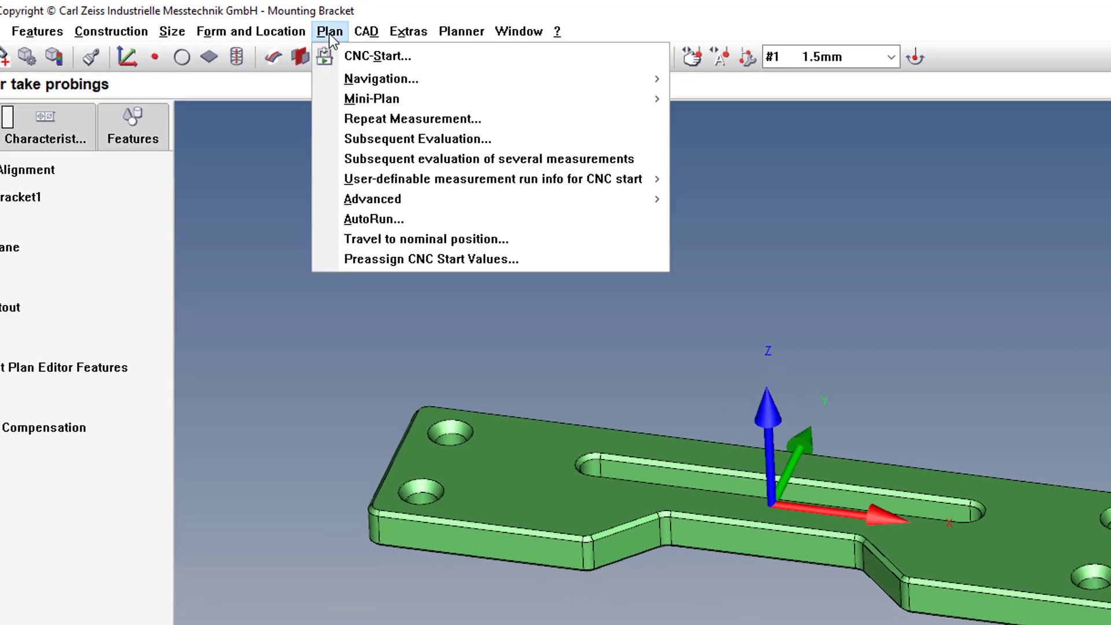
mouse_move(517, 178)
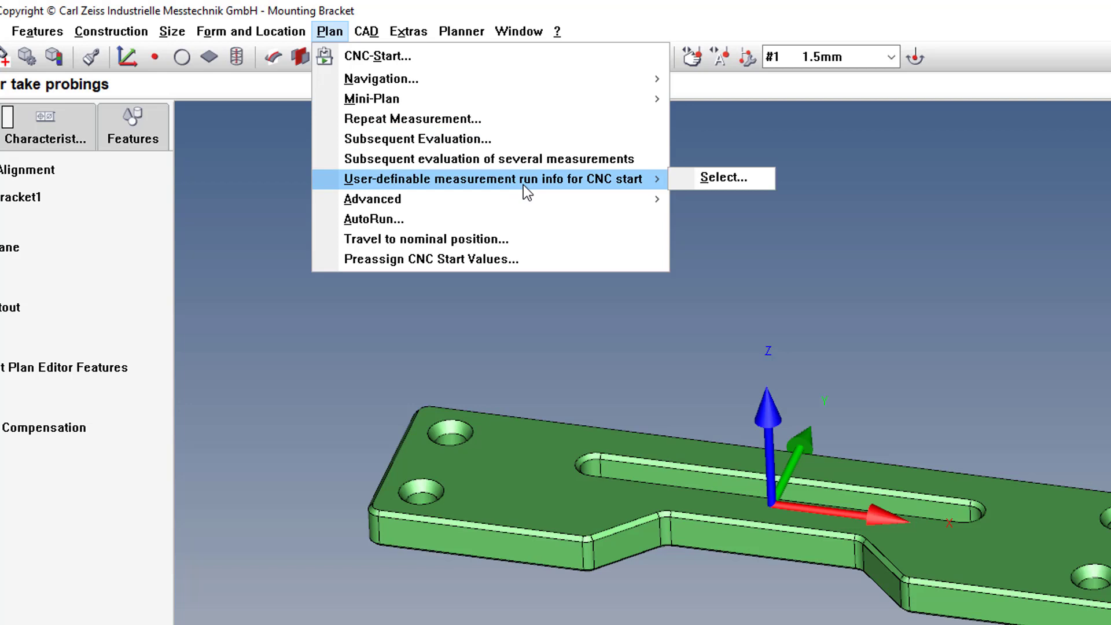
mouse_move(722, 178)
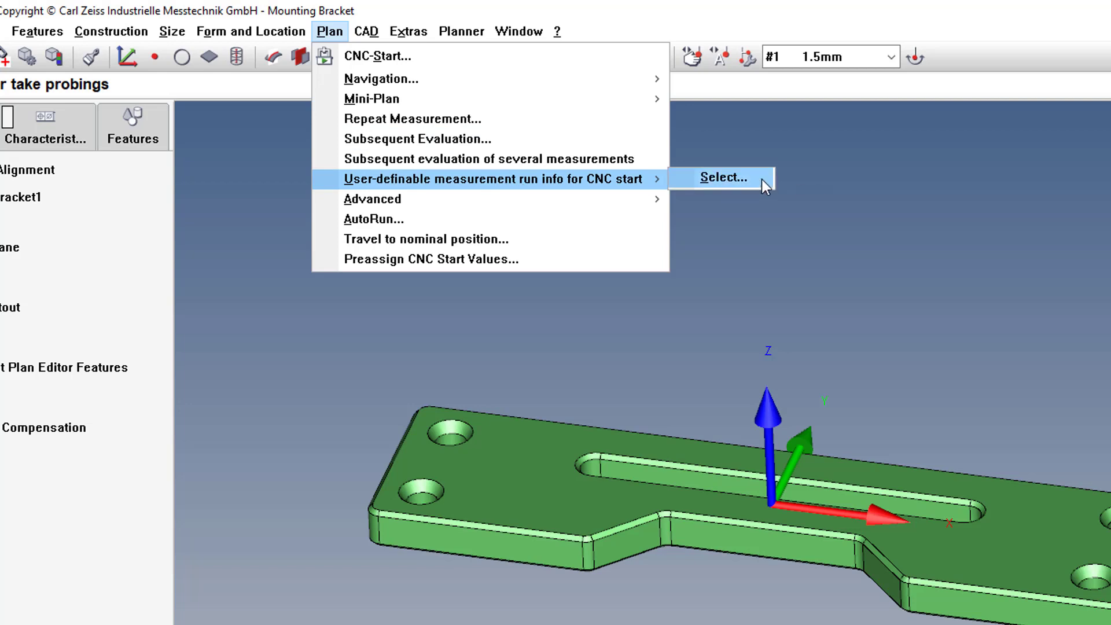
Step: Choose Select... to attach the Setup Info_Mounting Bracket document as CNC-start run info
left_click(721, 178)
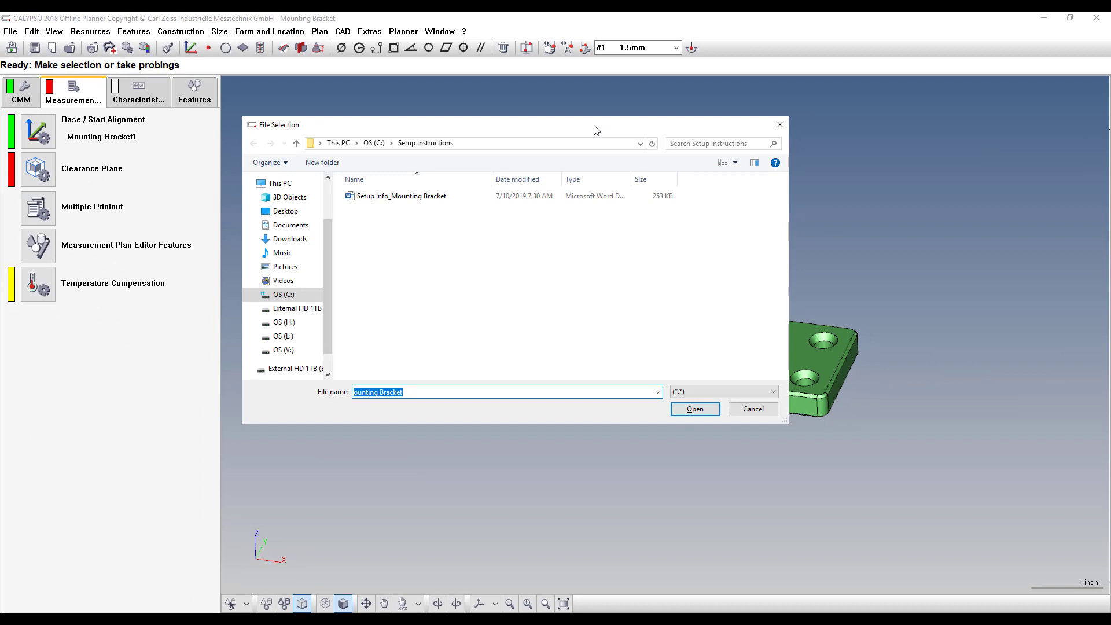
mouse_move(434, 161)
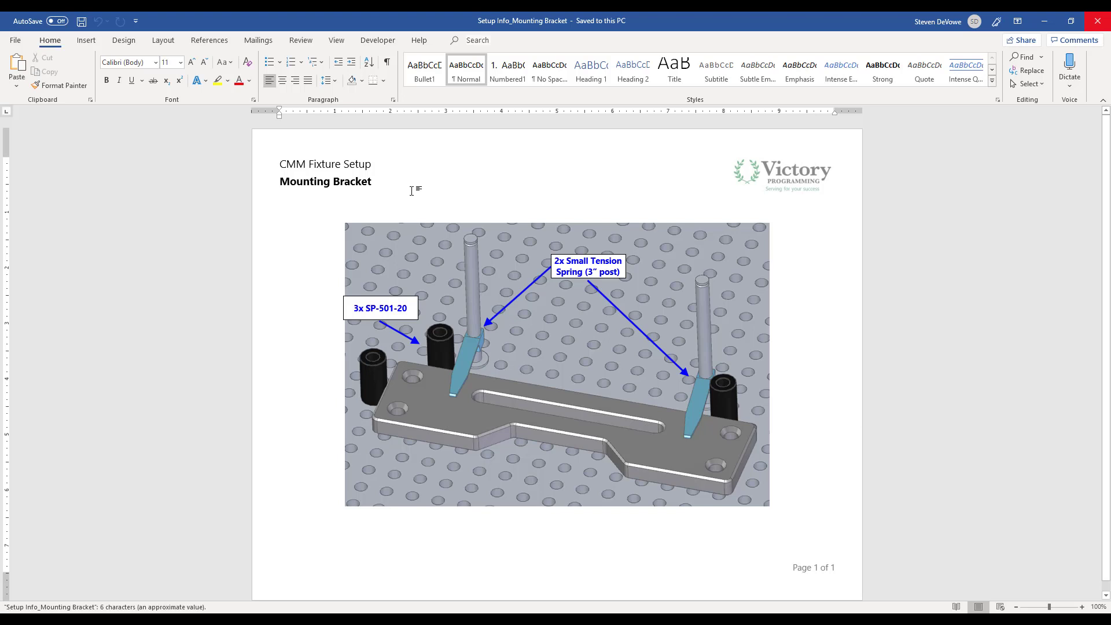
mouse_move(828, 297)
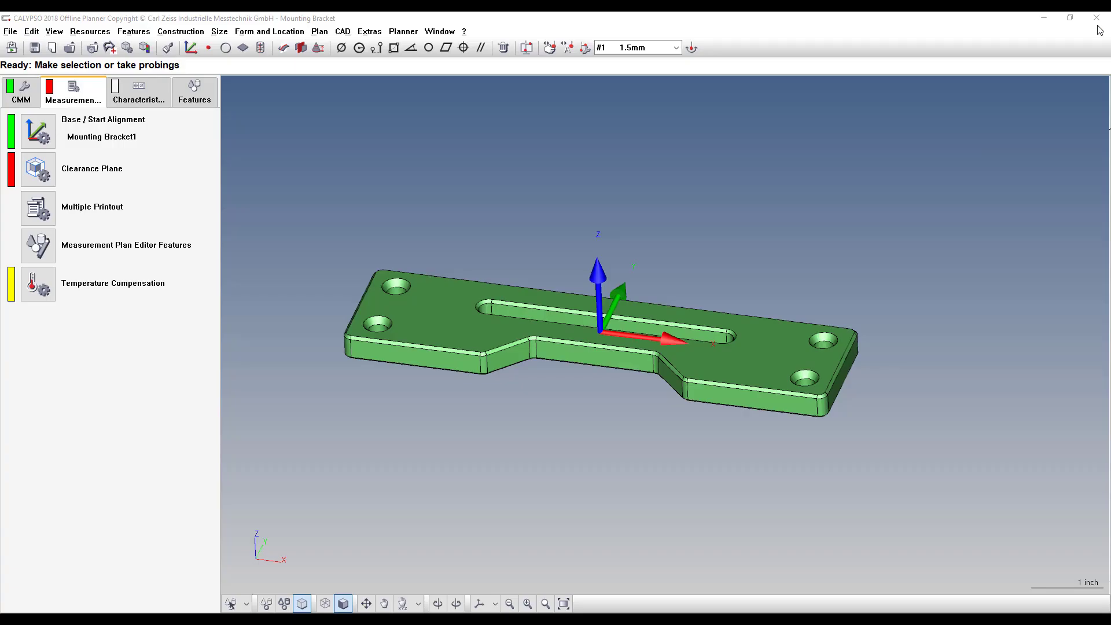
mouse_move(702, 112)
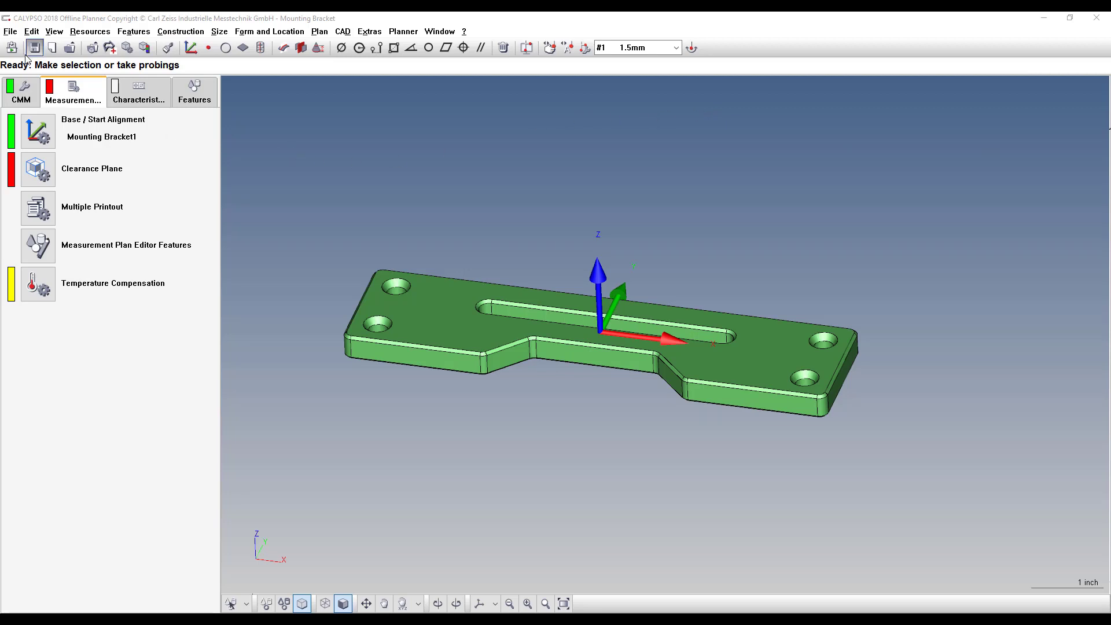
Step: Save the Mounting Bracket measurement plan with the newly linked setup document
left_click(11, 48)
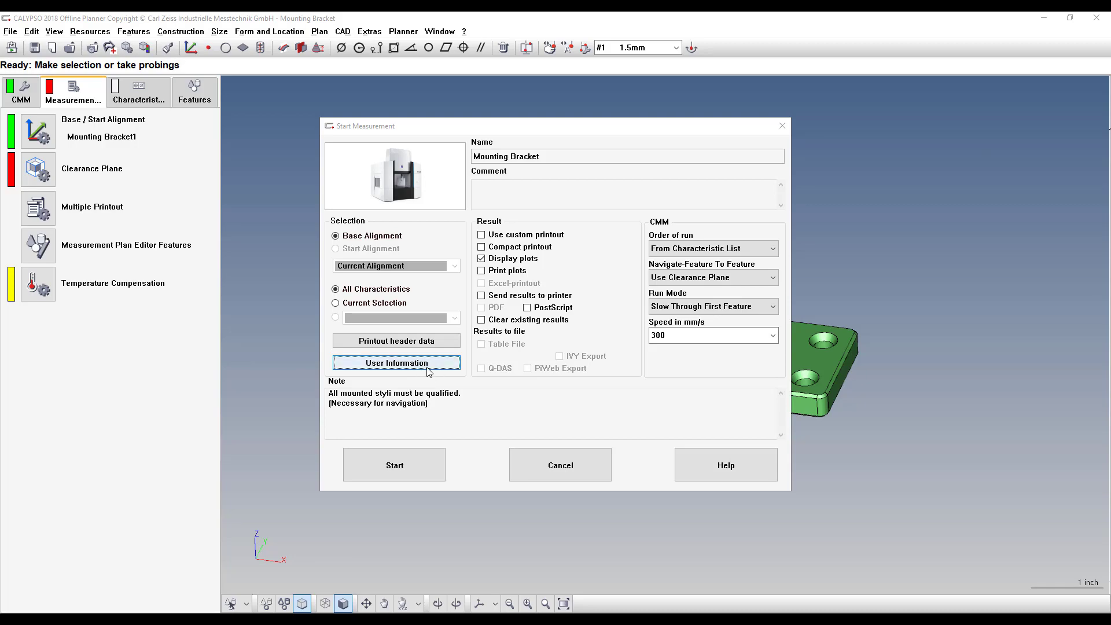
Step: View the linked setup document via User Information, then cancel Start Measurement without running
left_click(394, 465)
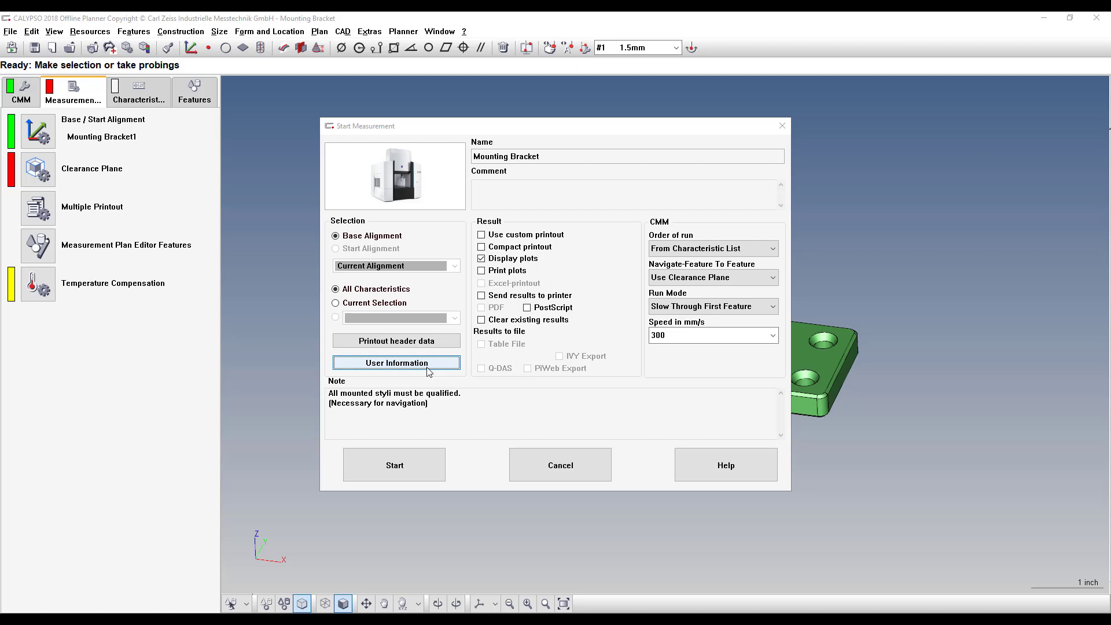
left_click(560, 465)
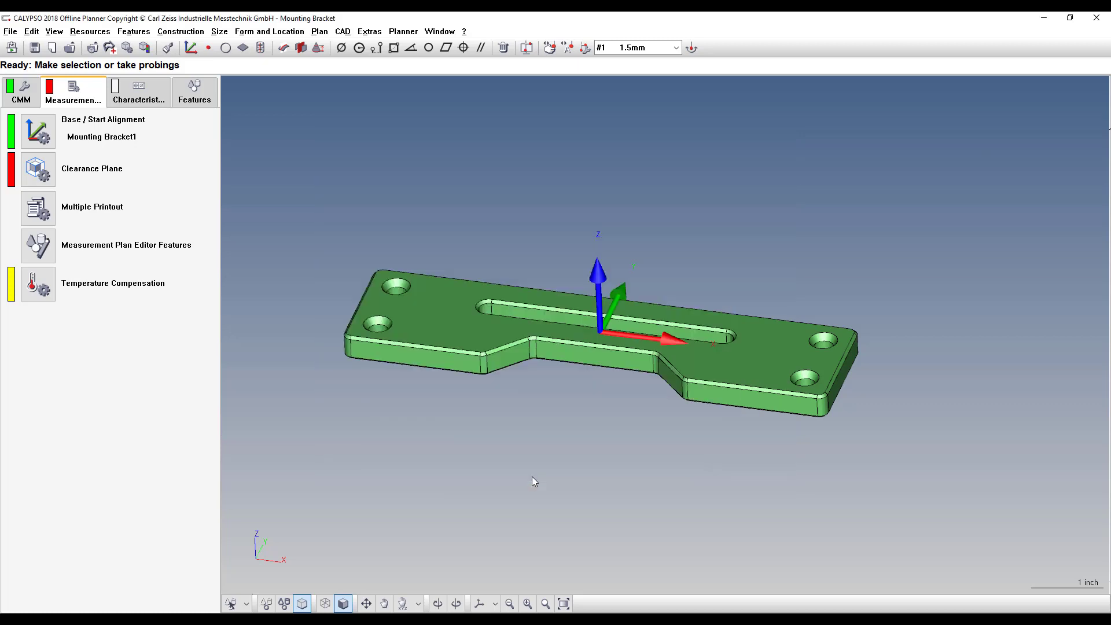